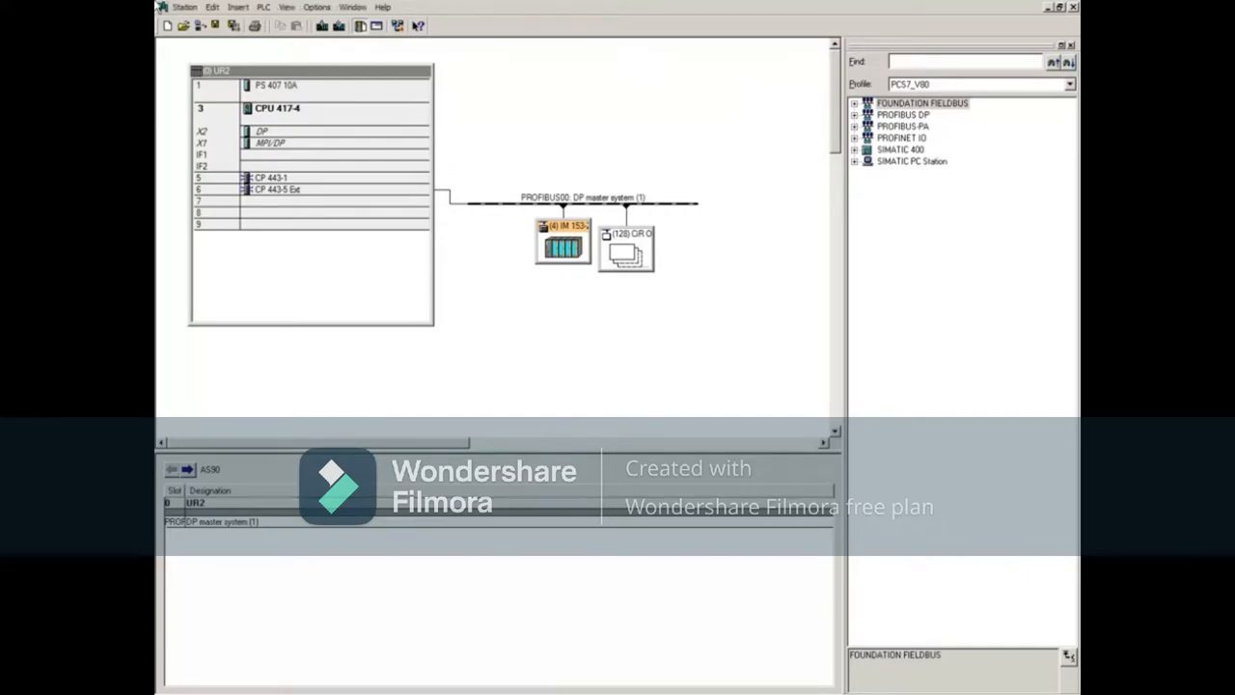
# Select the IM 153-2 ET 200M station and scroll its module list to the CiR module in slot 10
pyautogui.click(563, 246)
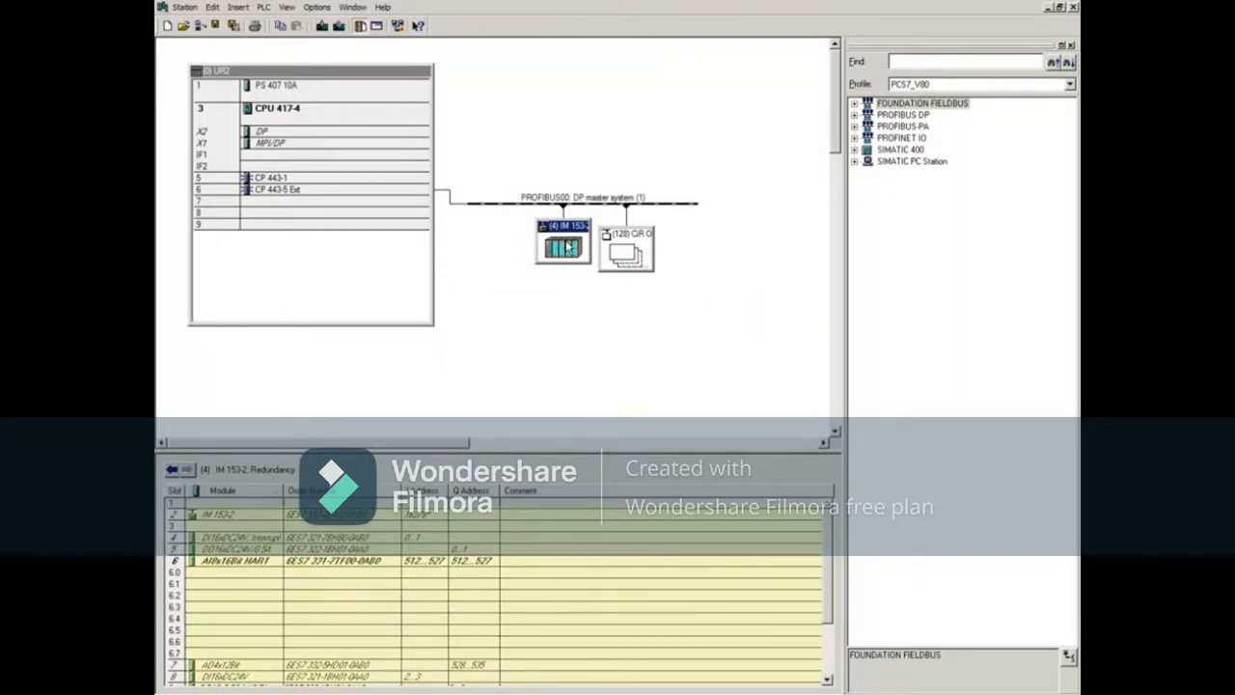
pyautogui.moveTo(714, 280)
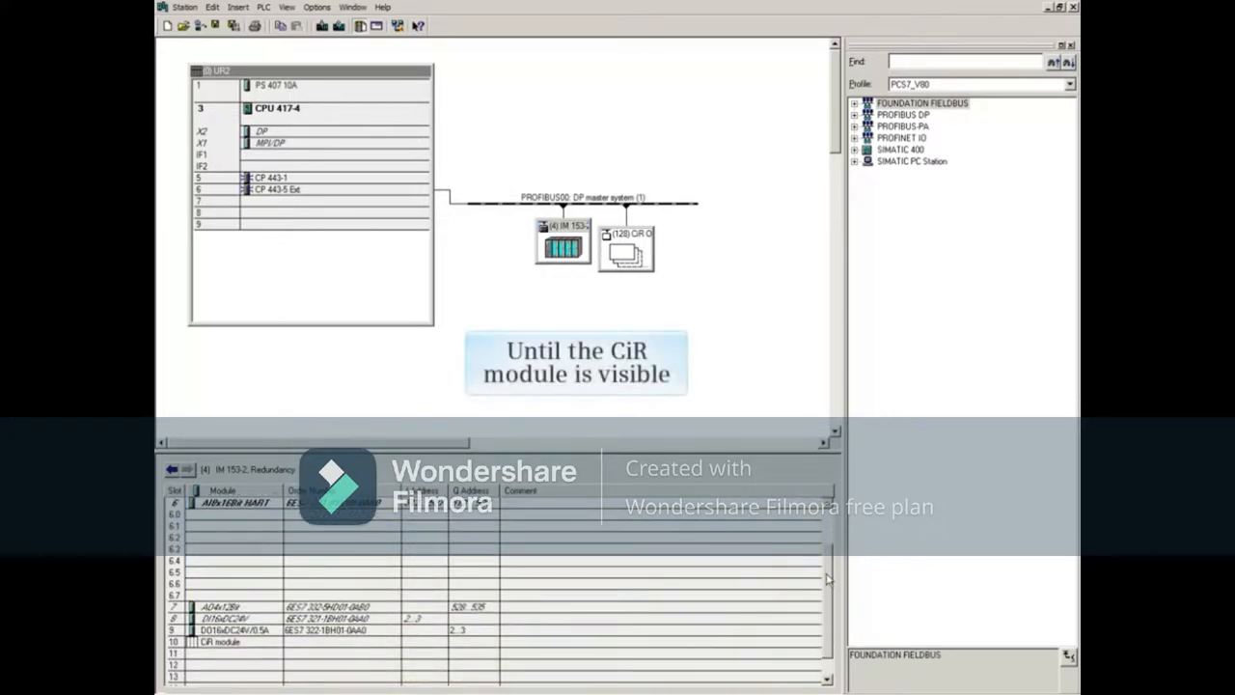
pyautogui.scroll(-3)
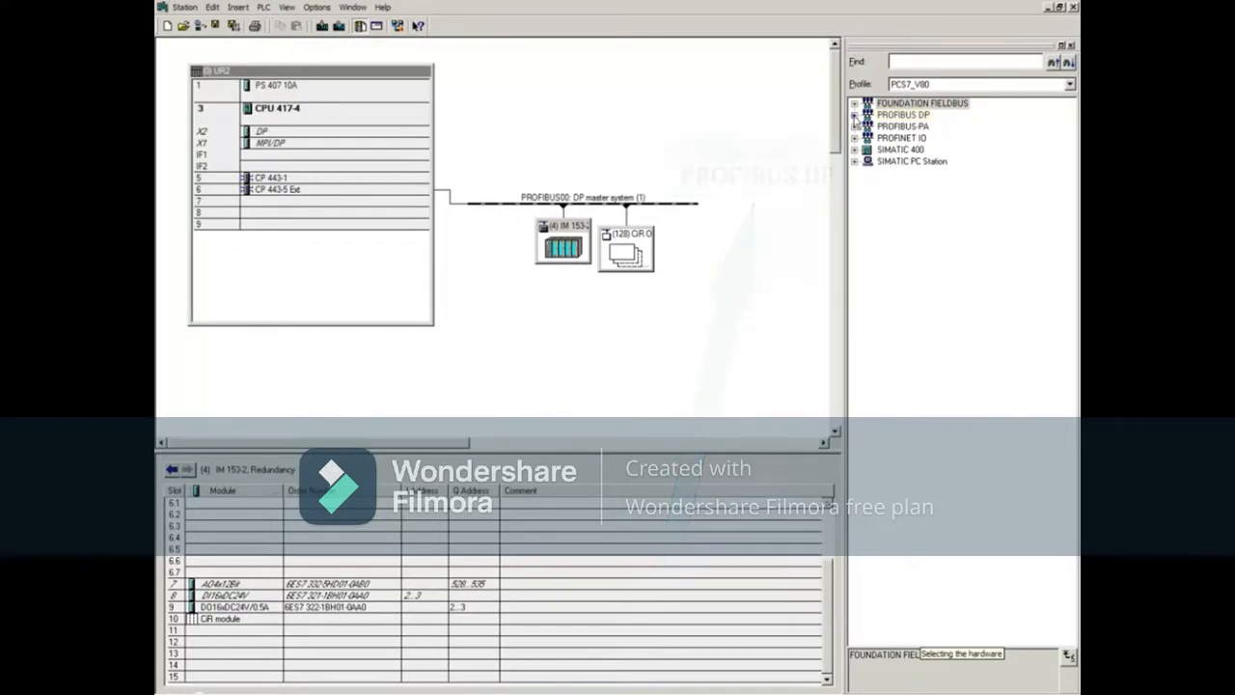
# Expand the catalog PROFIBUS DP > ET 200M > IM 153-2 HF > AI-300 for SM 331 AI8x16Bit HART
pyautogui.click(855, 104)
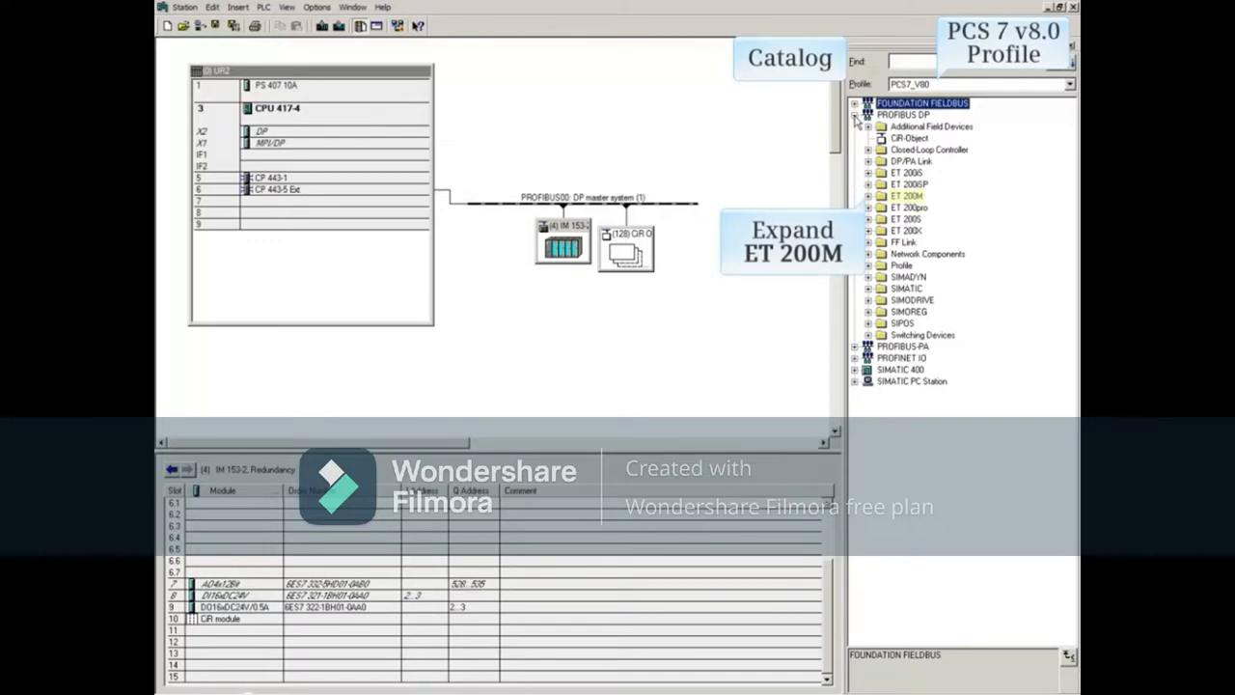
pyautogui.click(869, 195)
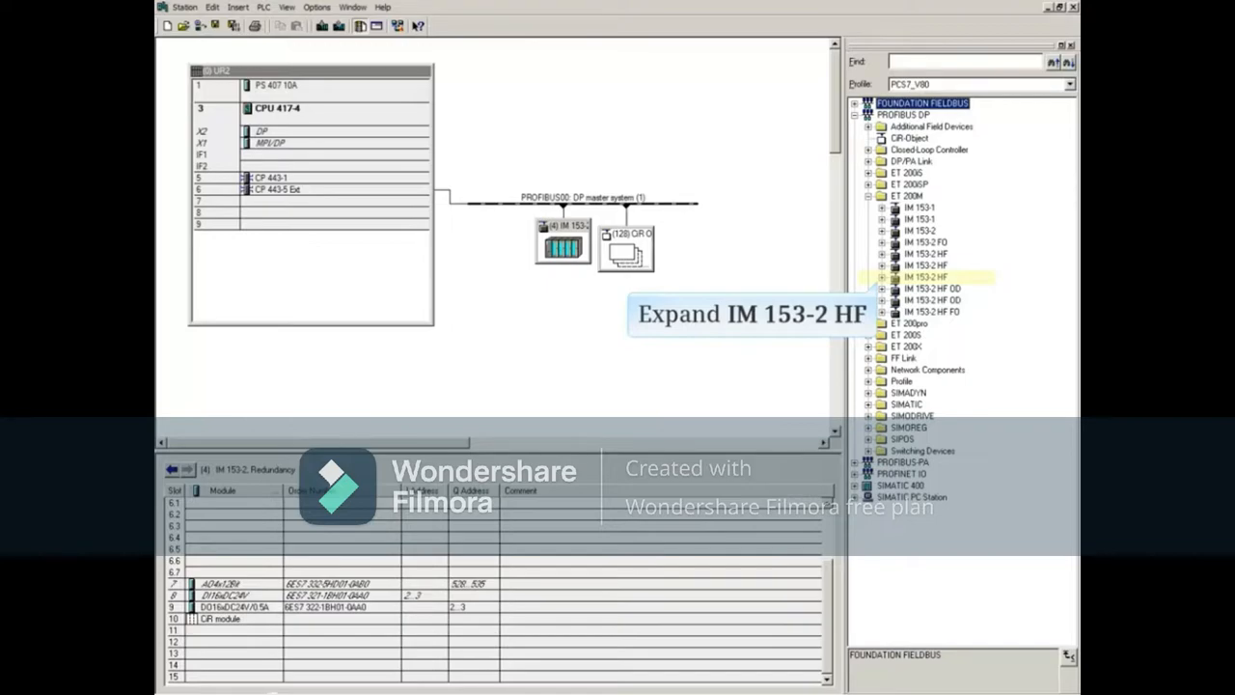
pyautogui.click(924, 277)
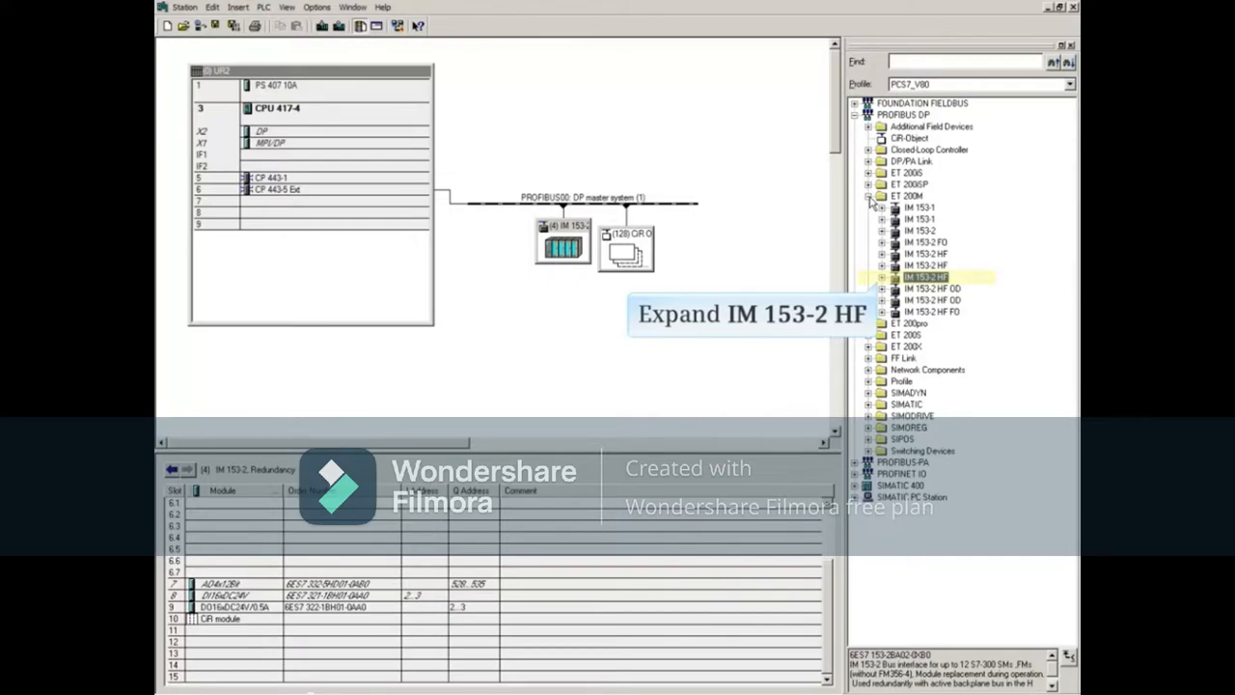
pyautogui.click(880, 277)
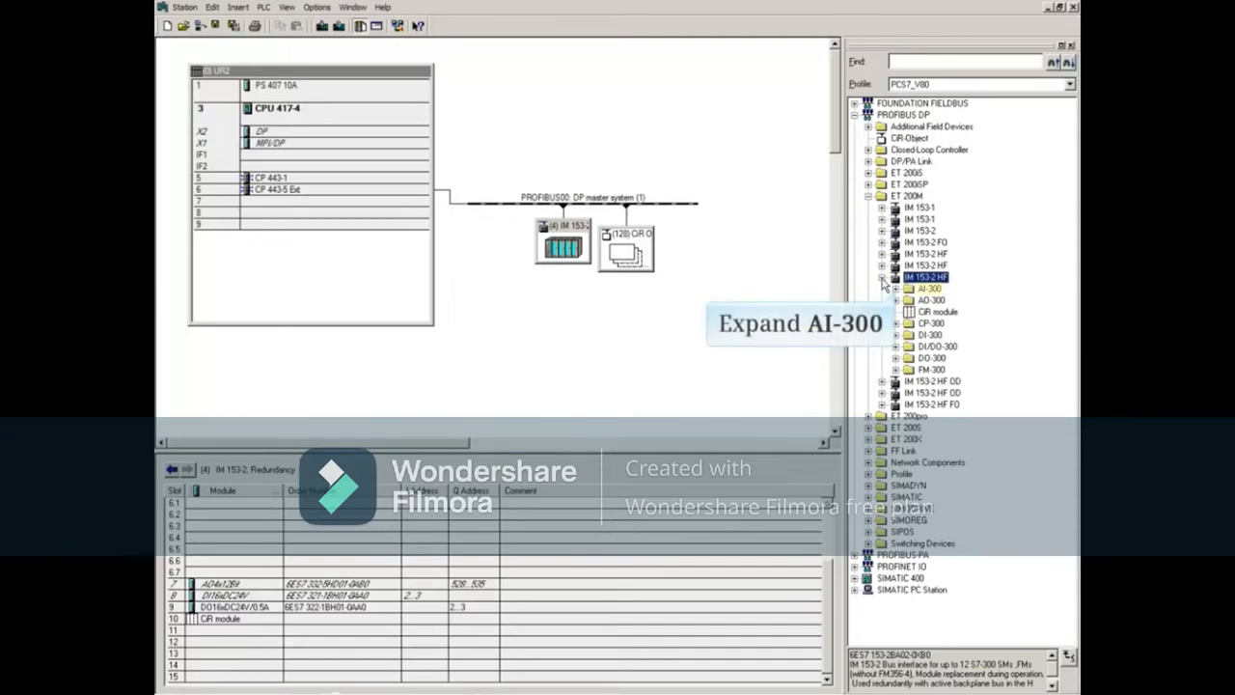
pyautogui.click(895, 288)
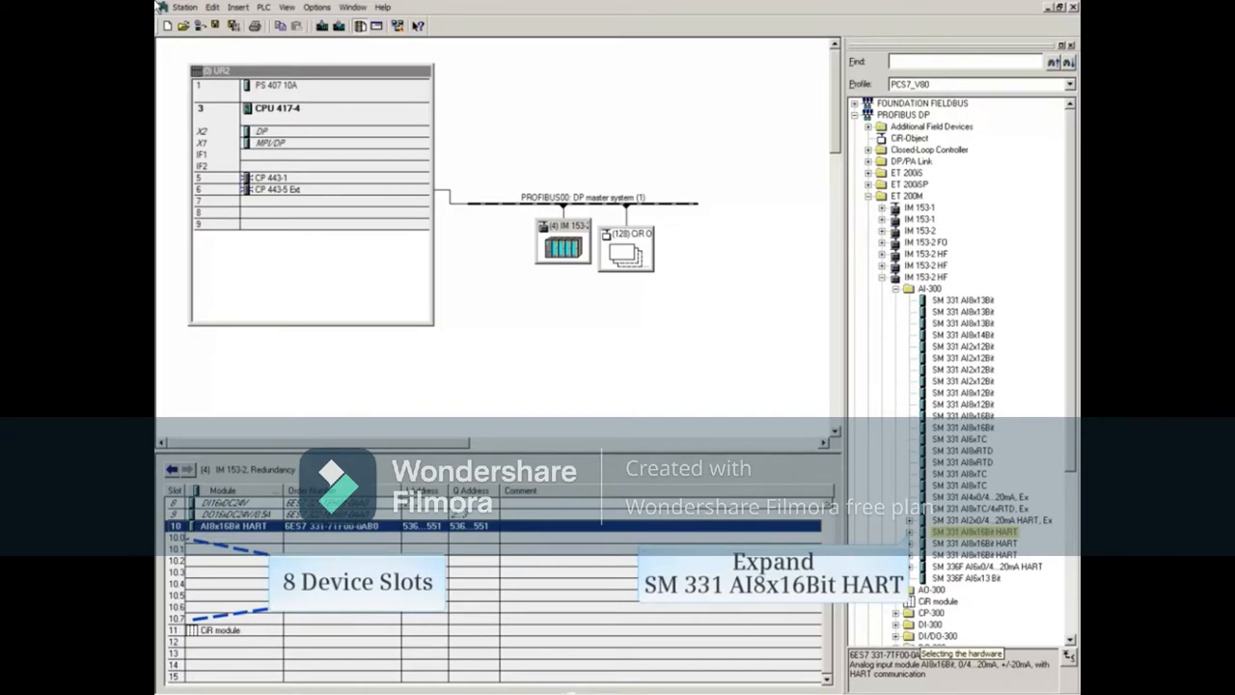
# Expand SM 331 AI8x16Bit HART in the catalog to reveal the HART Field Device entry
pyautogui.click(910, 532)
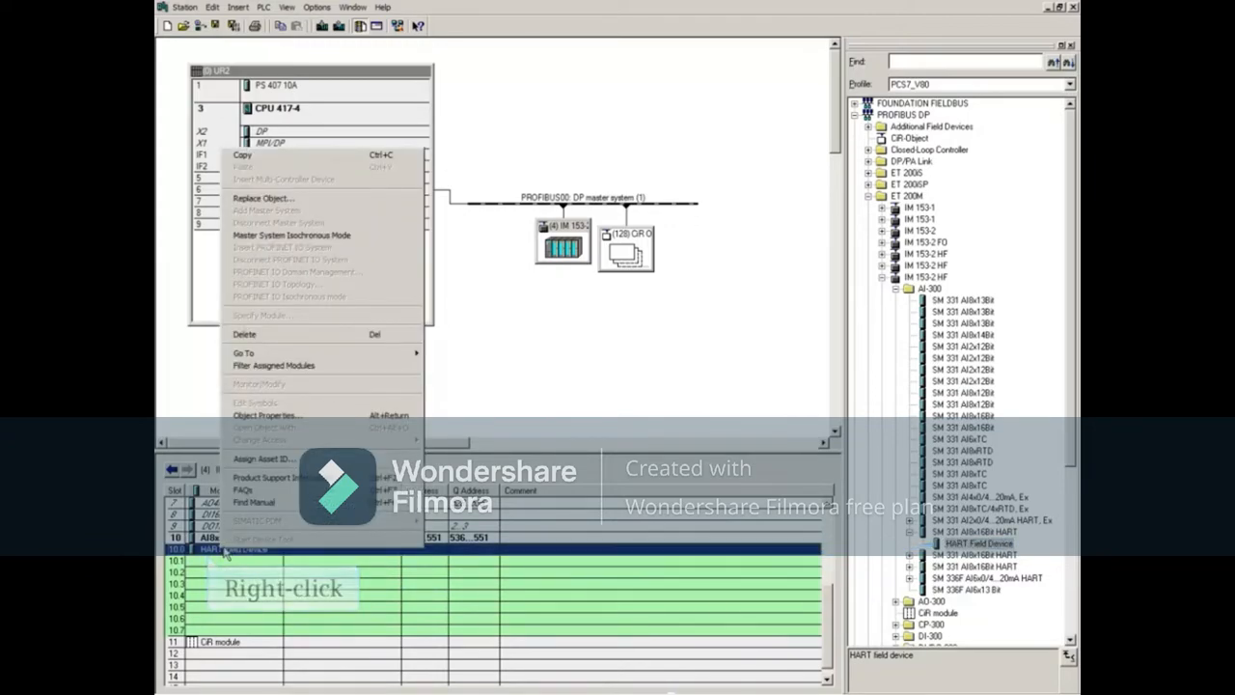
pyautogui.moveTo(266, 415)
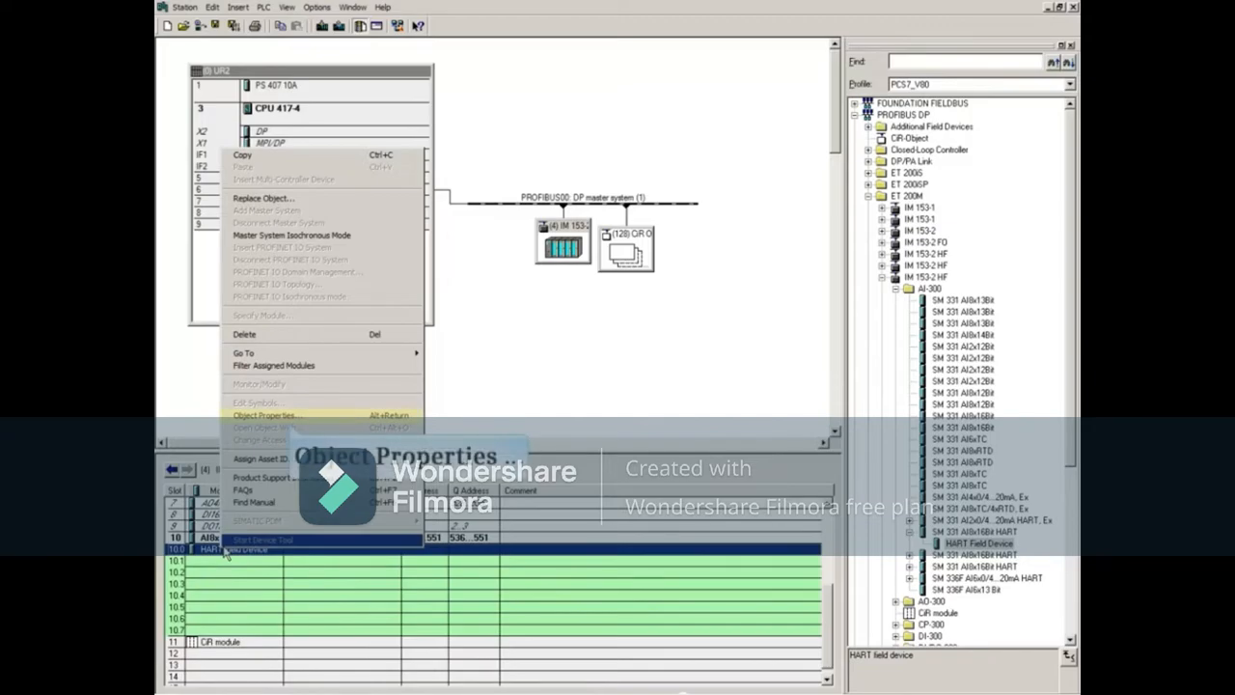
pyautogui.click(266, 415)
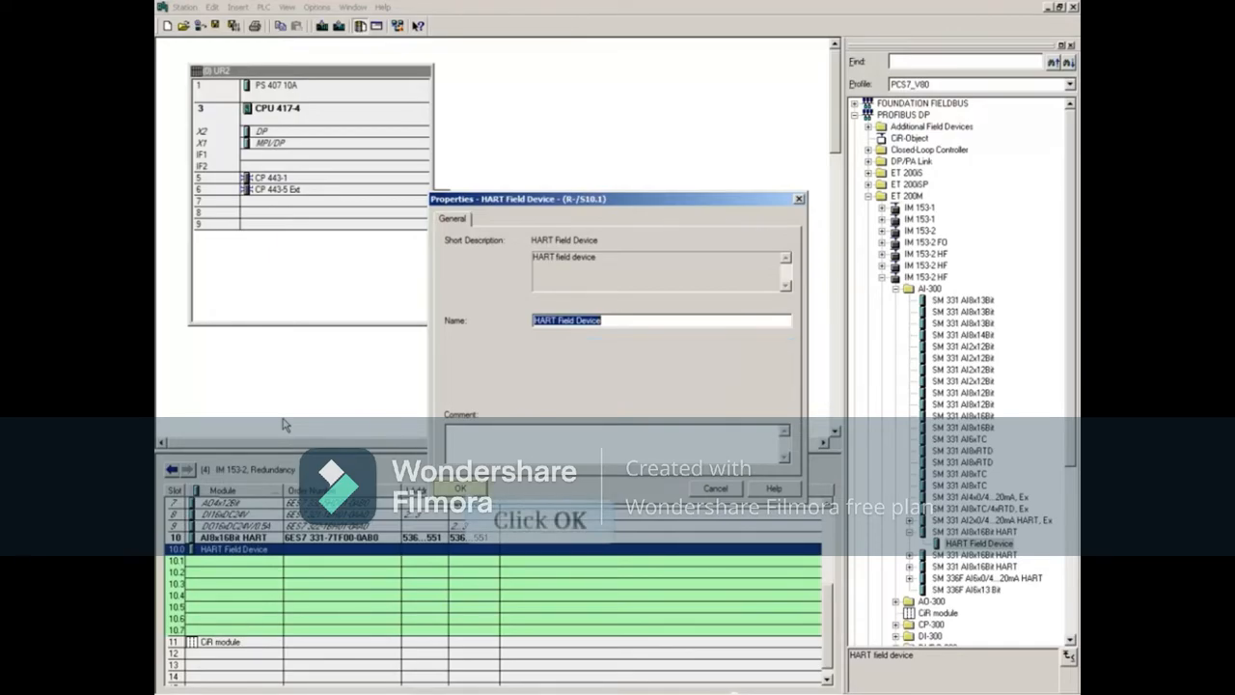
pyautogui.moveTo(341, 424)
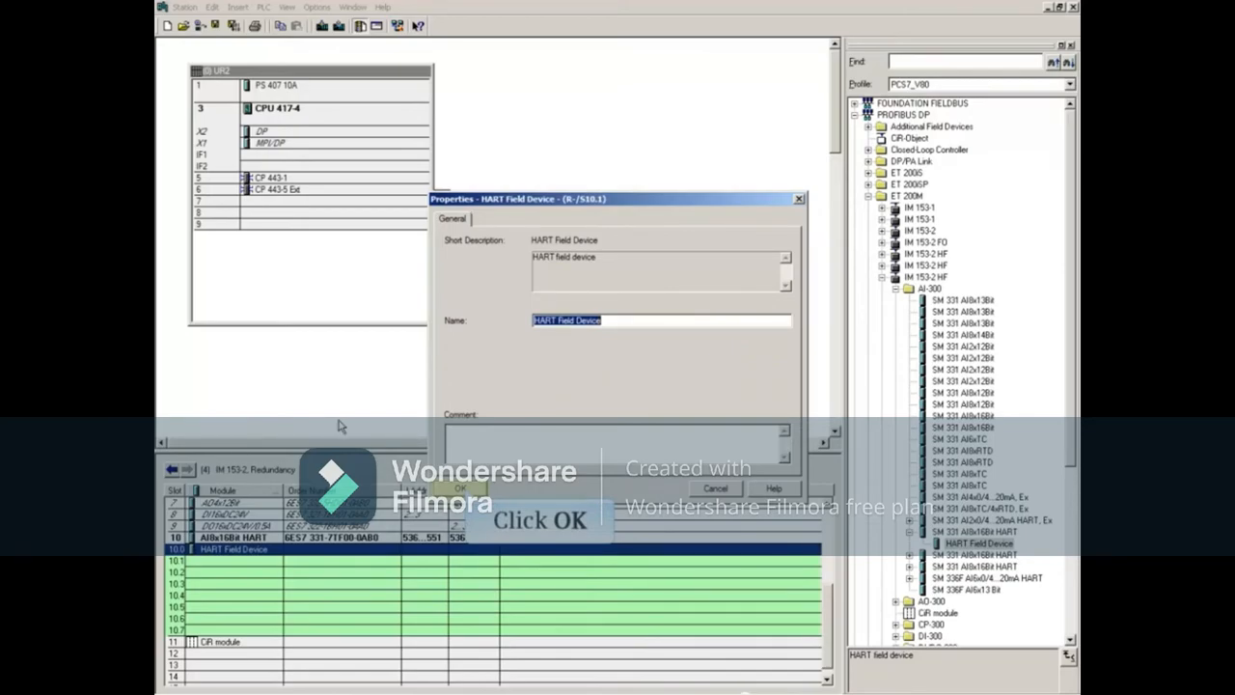
pyautogui.click(461, 490)
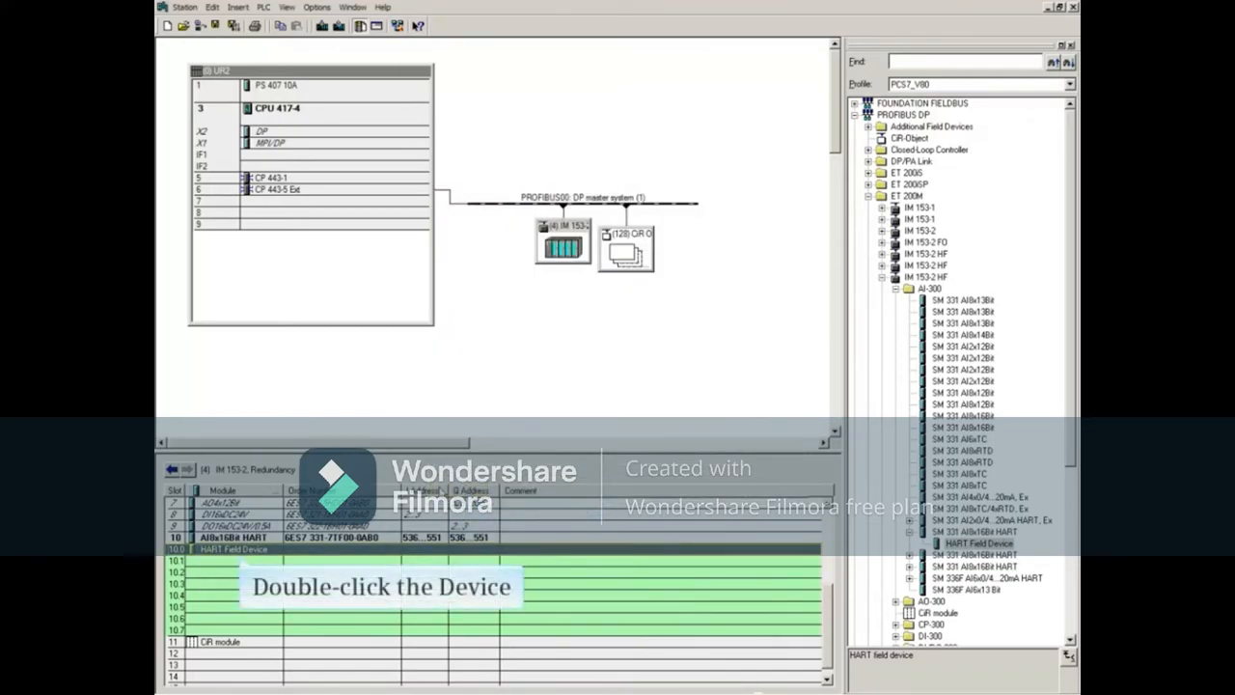
# Open the HART Field Device in slot 10.0 and accept saving the HW configuration
pyautogui.doubleClick(233, 548)
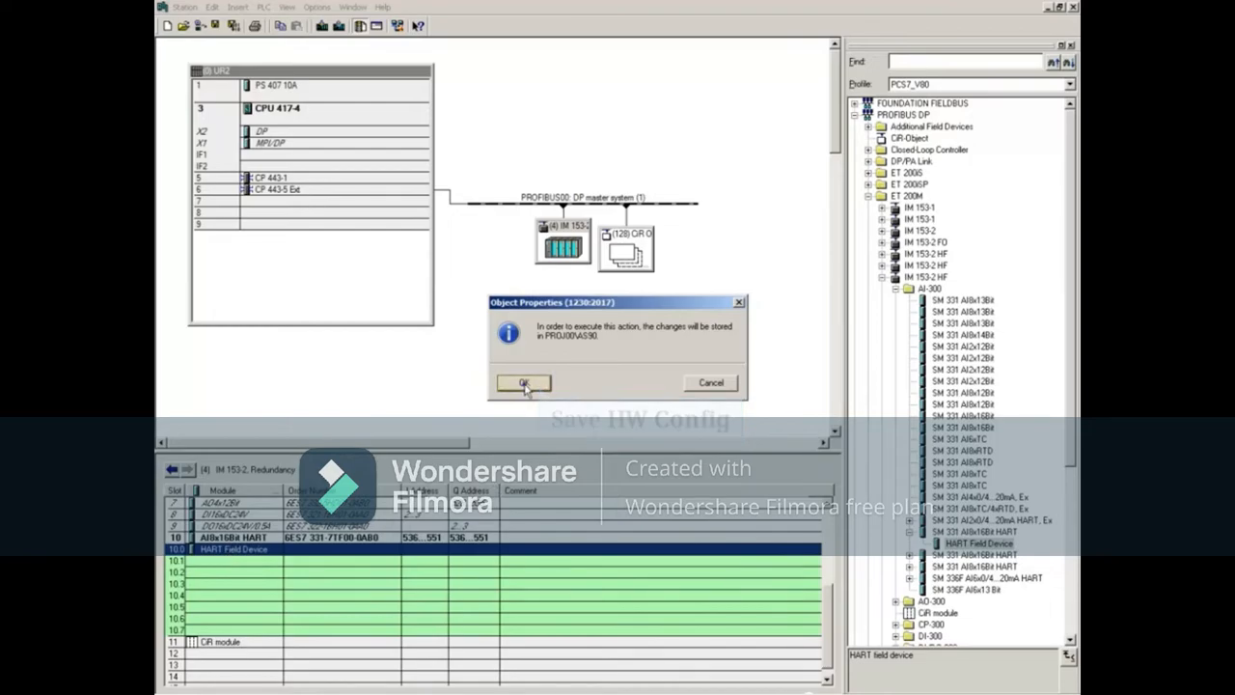
pyautogui.click(523, 383)
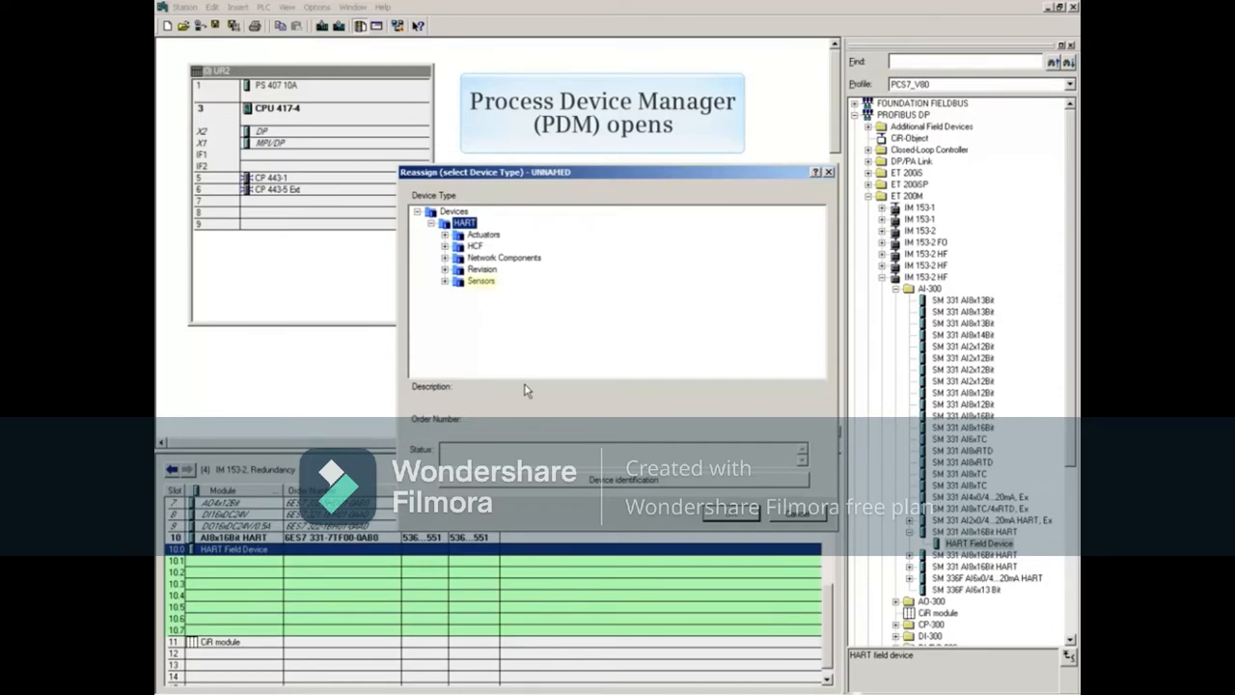
# Choose Sensors > Pressure > Siemens AG > SITRANS P DSIII > Pressure > 1Bar as device type
pyautogui.click(445, 281)
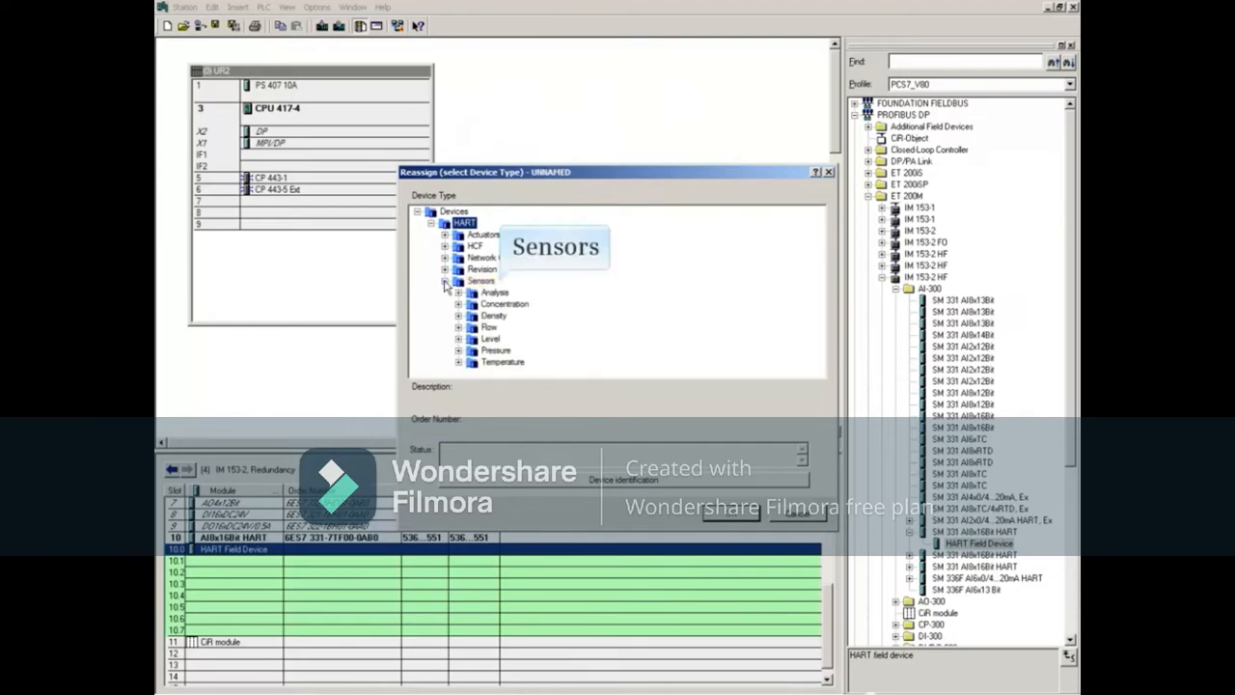
pyautogui.click(495, 349)
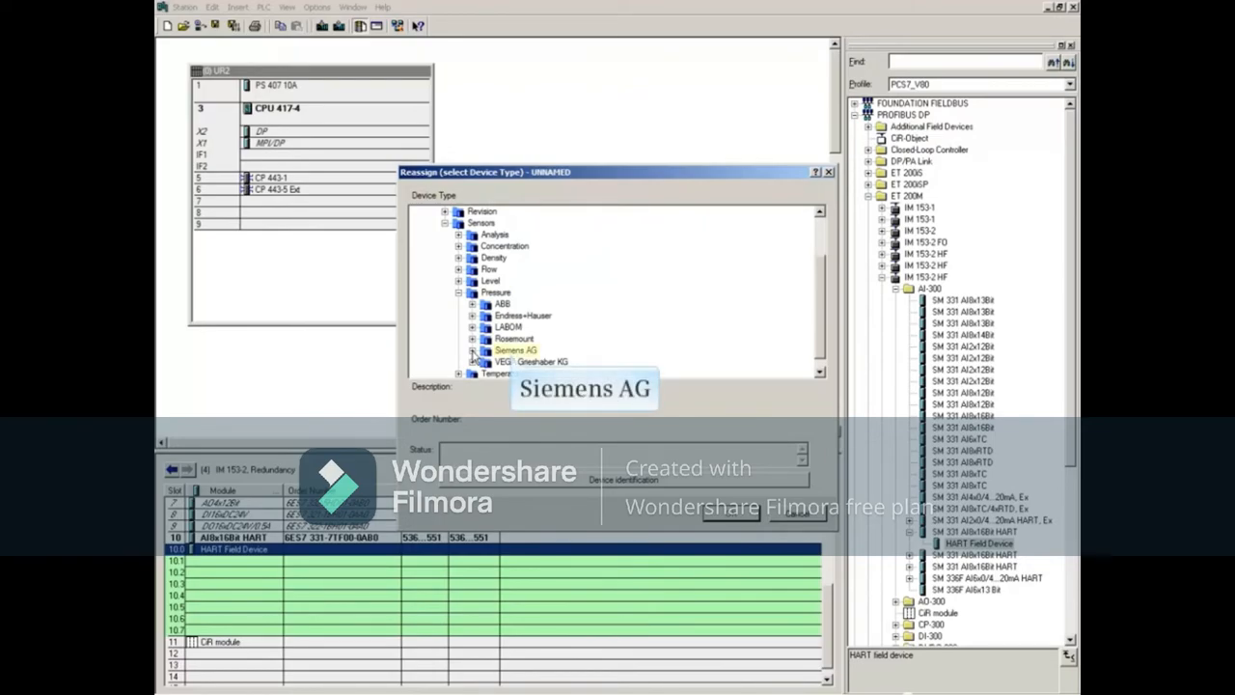
pyautogui.click(473, 349)
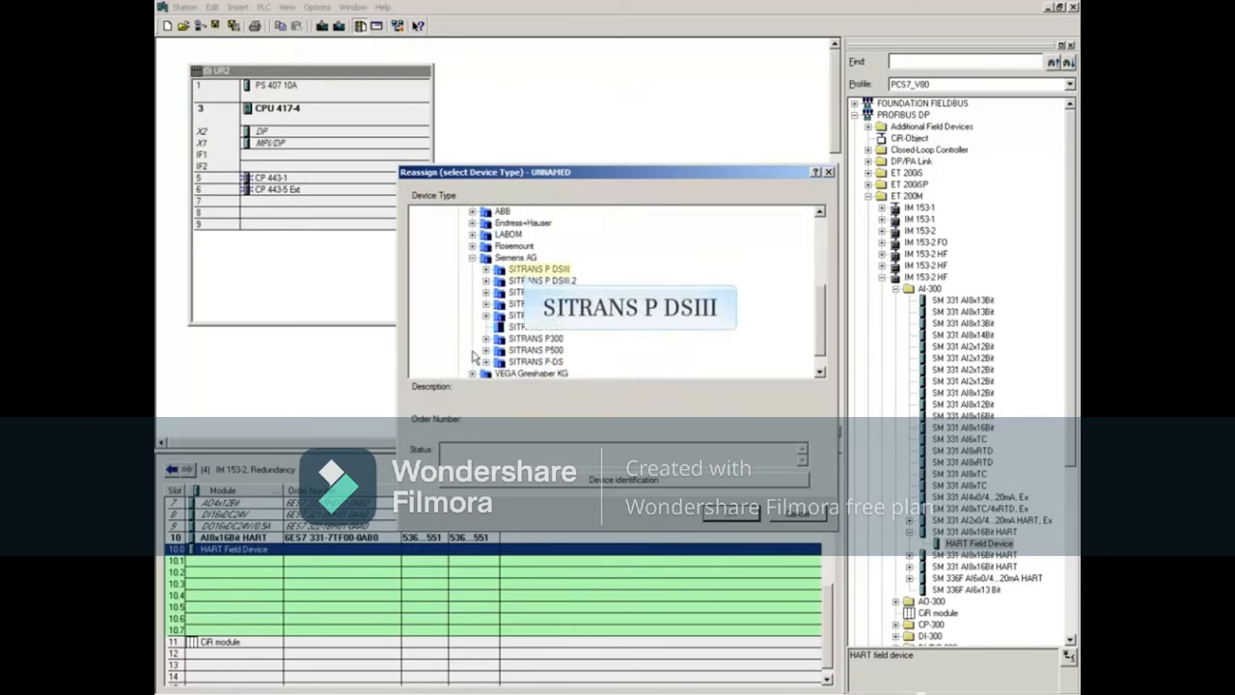
pyautogui.click(487, 268)
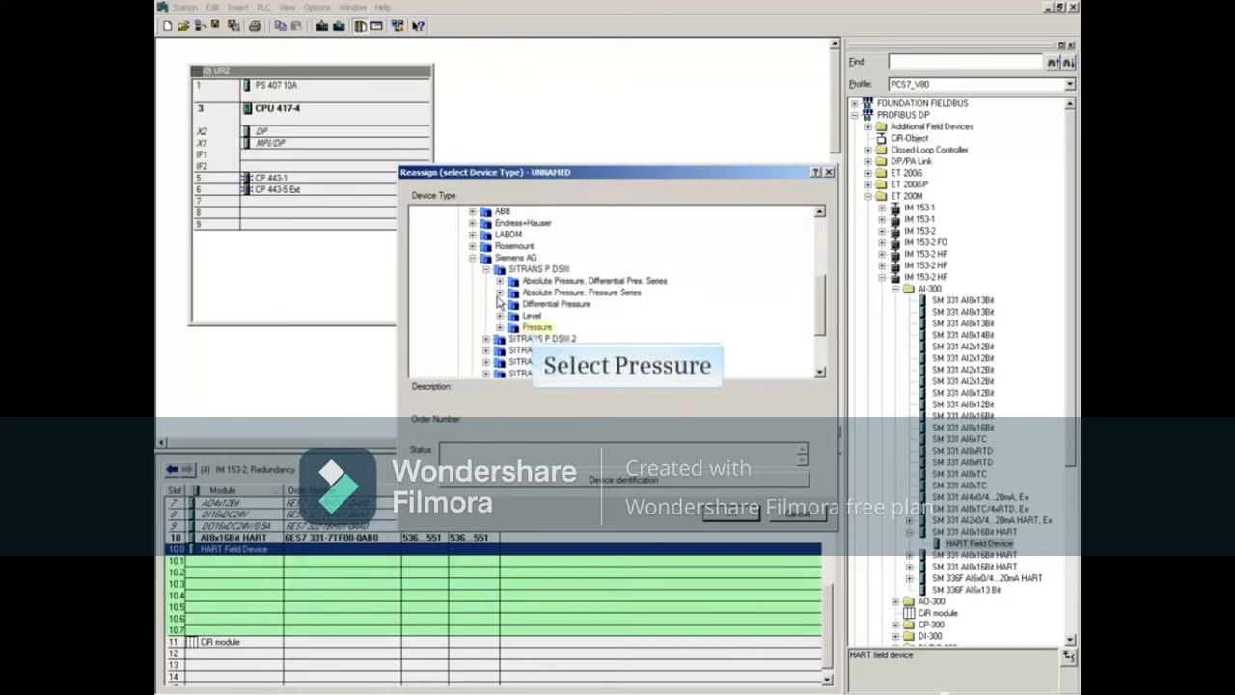
pyautogui.click(500, 326)
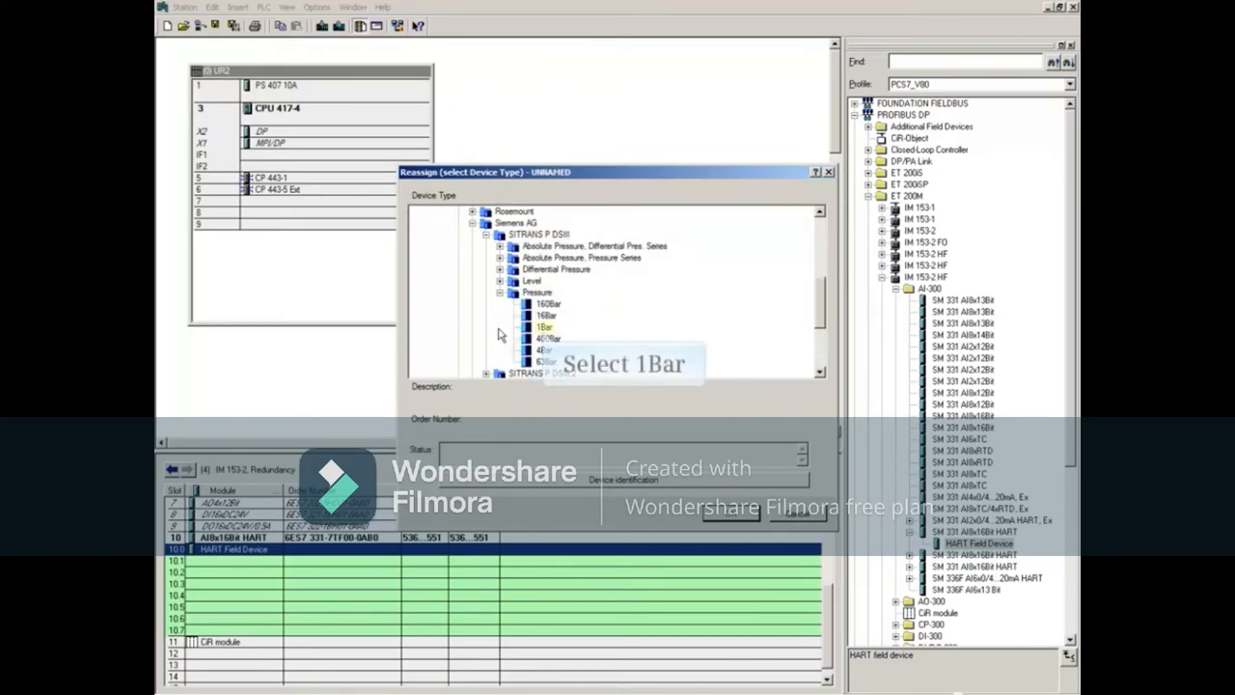
pyautogui.click(544, 327)
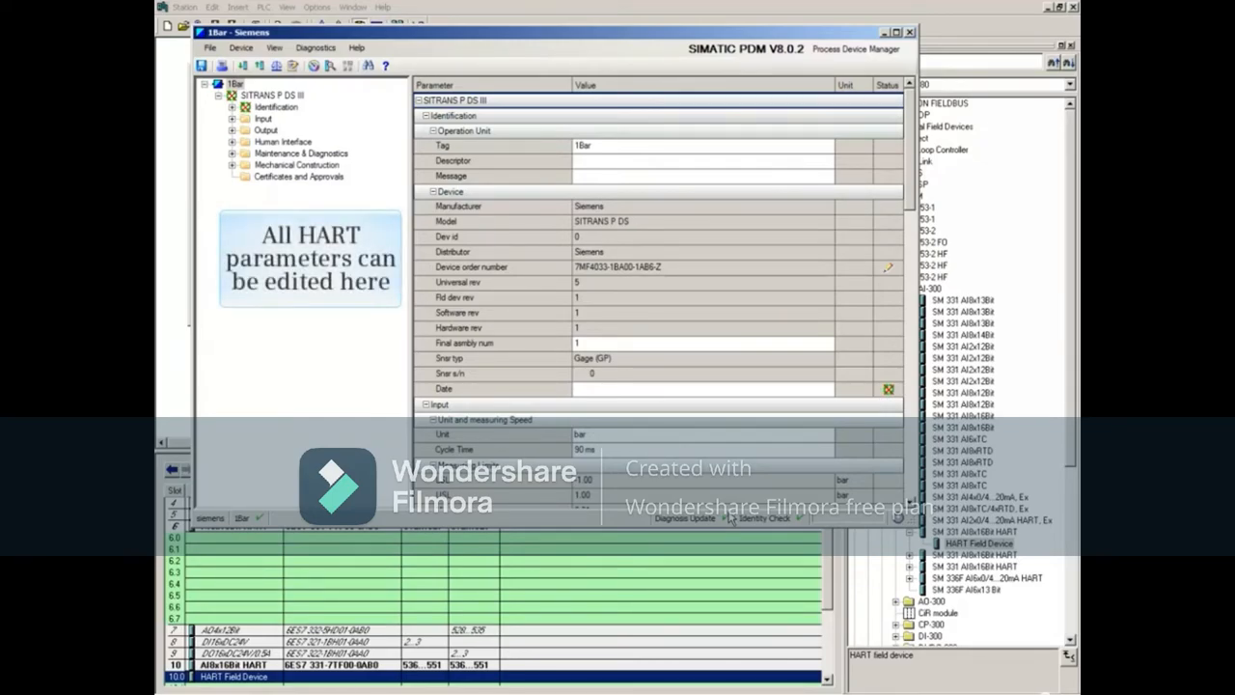
# Review the SITRANS P DS III 1 bar parameter table, save it, and close SIMATIC PDM
pyautogui.scroll(-3)
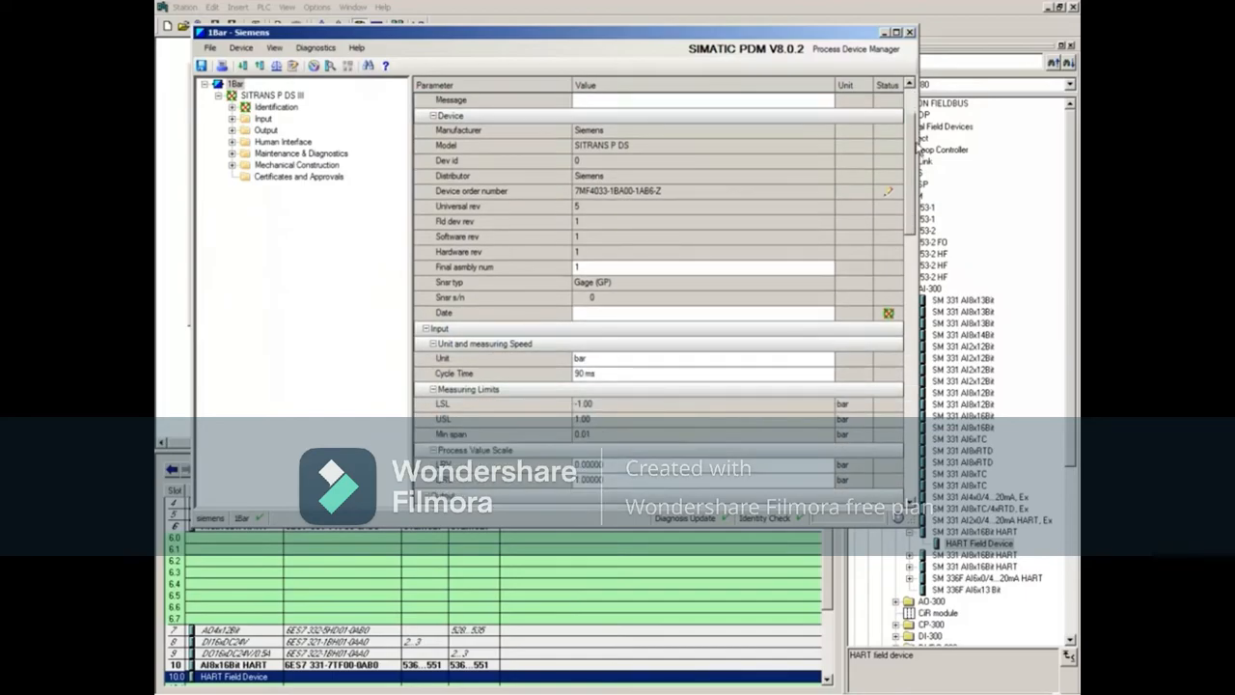
pyautogui.scroll(-3)
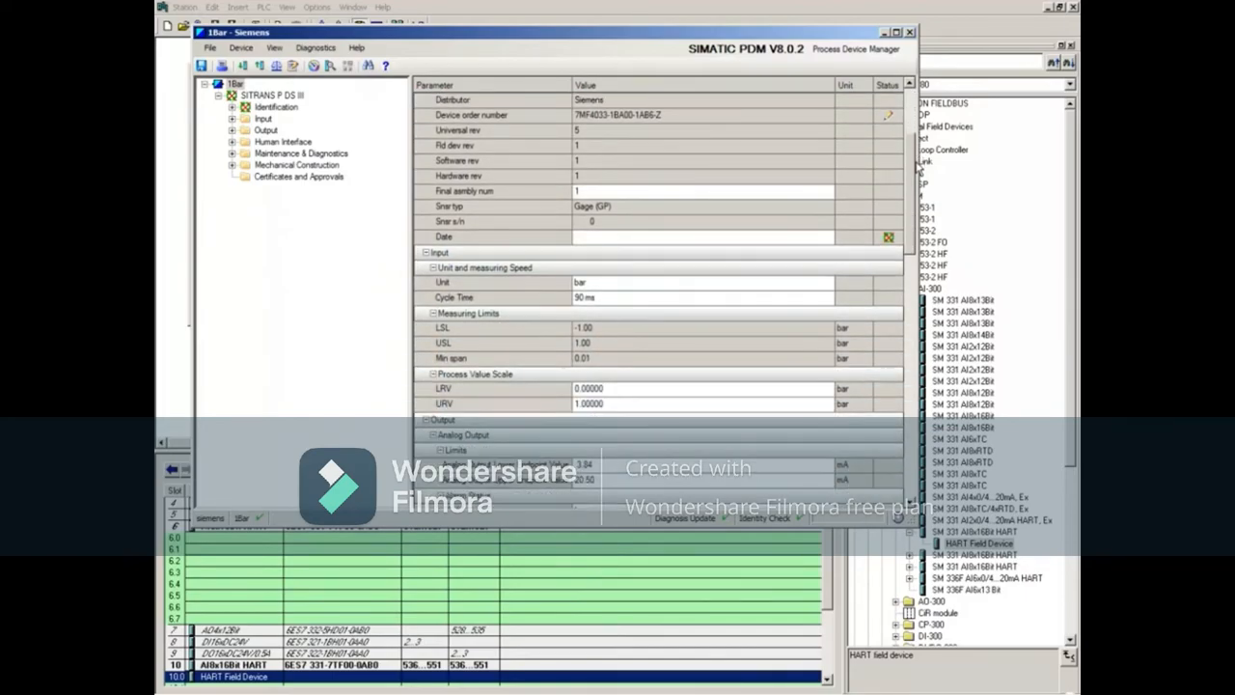
pyautogui.scroll(-3)
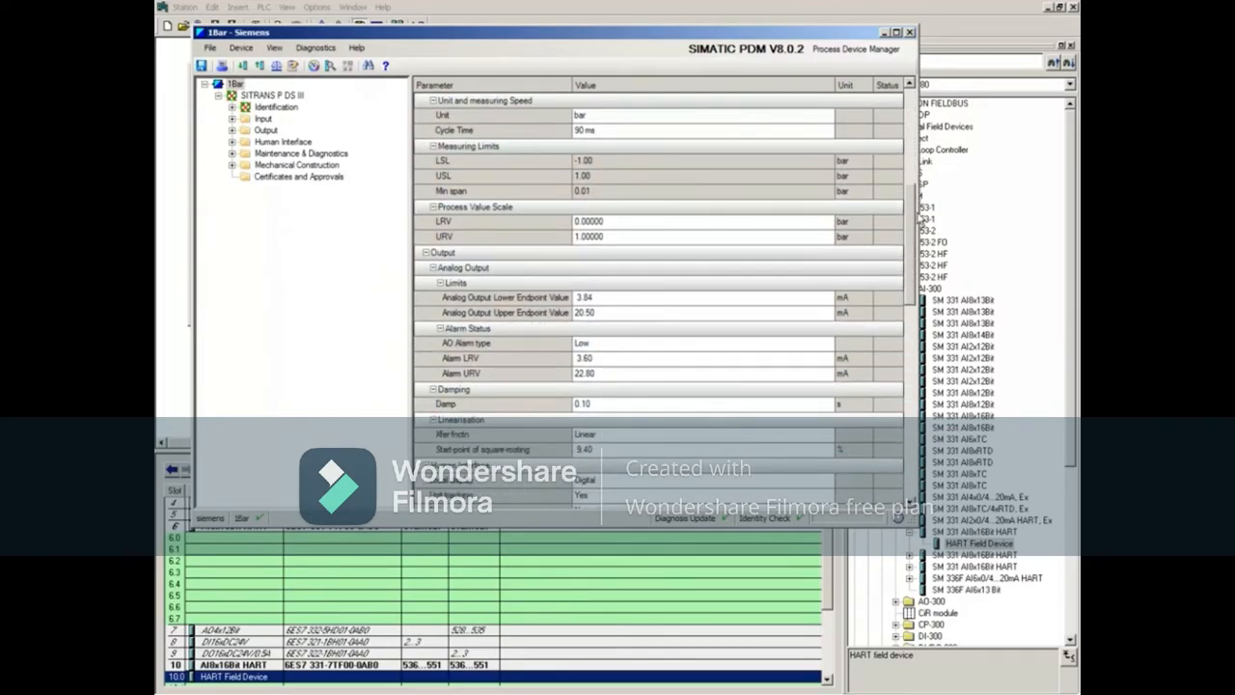
pyautogui.scroll(-3)
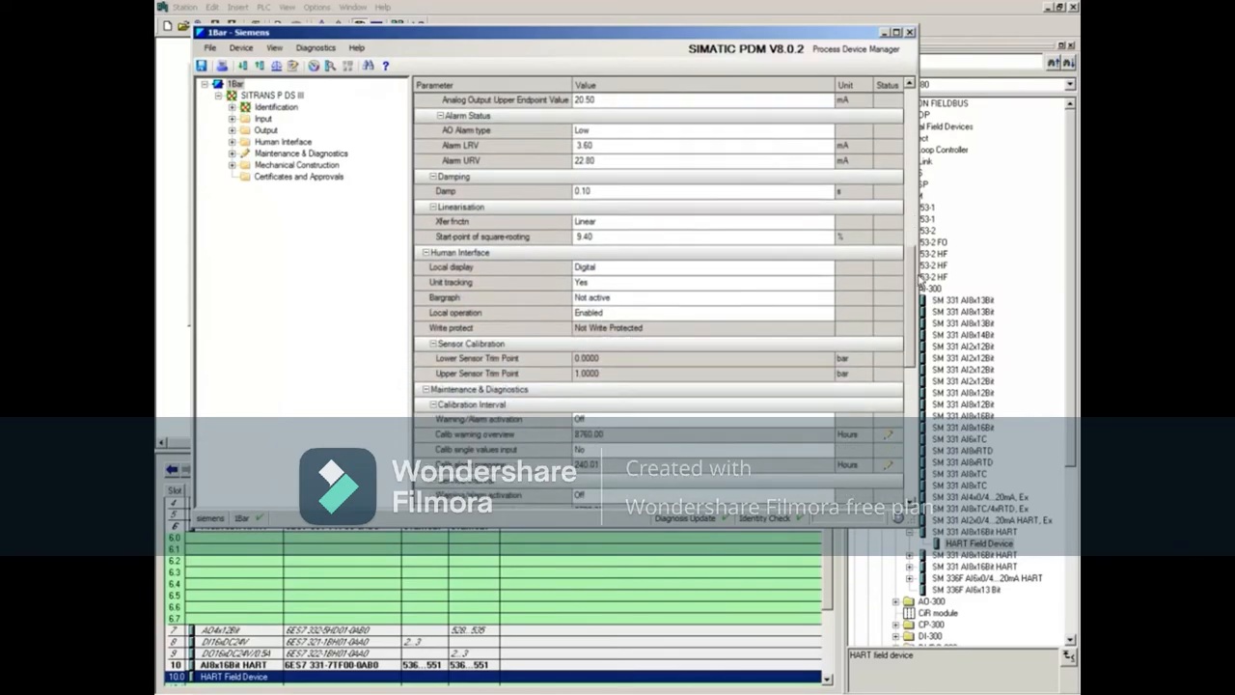
pyautogui.scroll(-3)
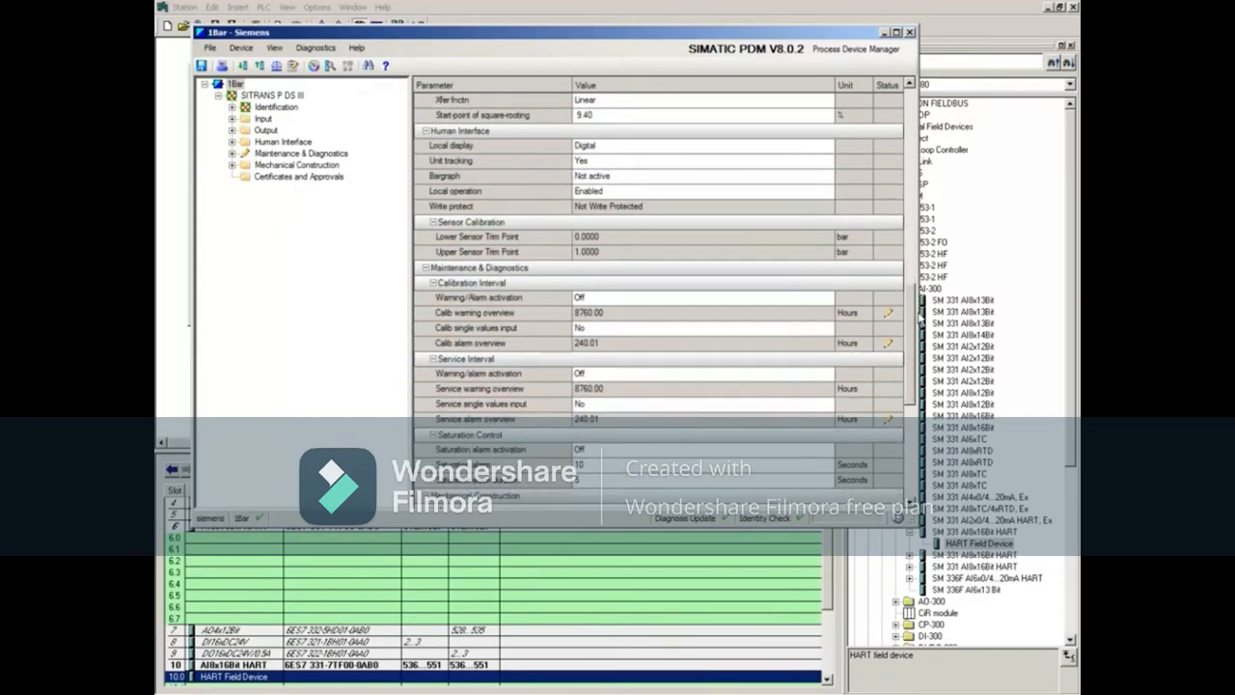
pyautogui.scroll(-3)
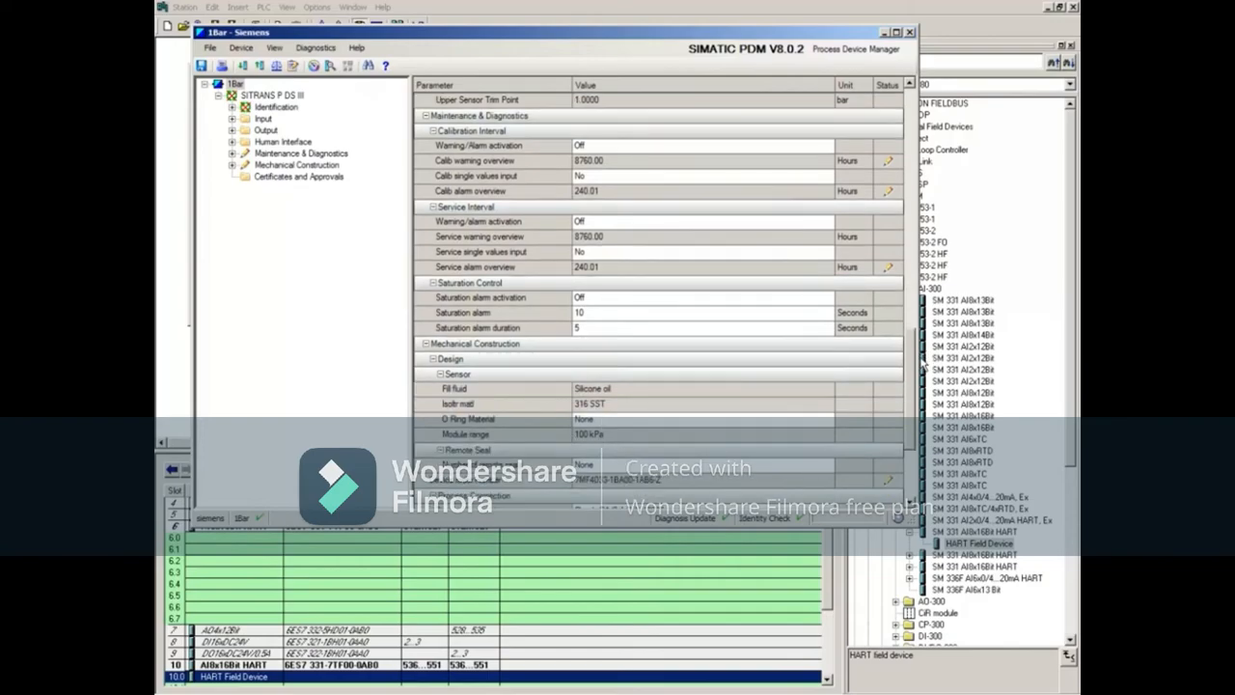
pyautogui.scroll(-3)
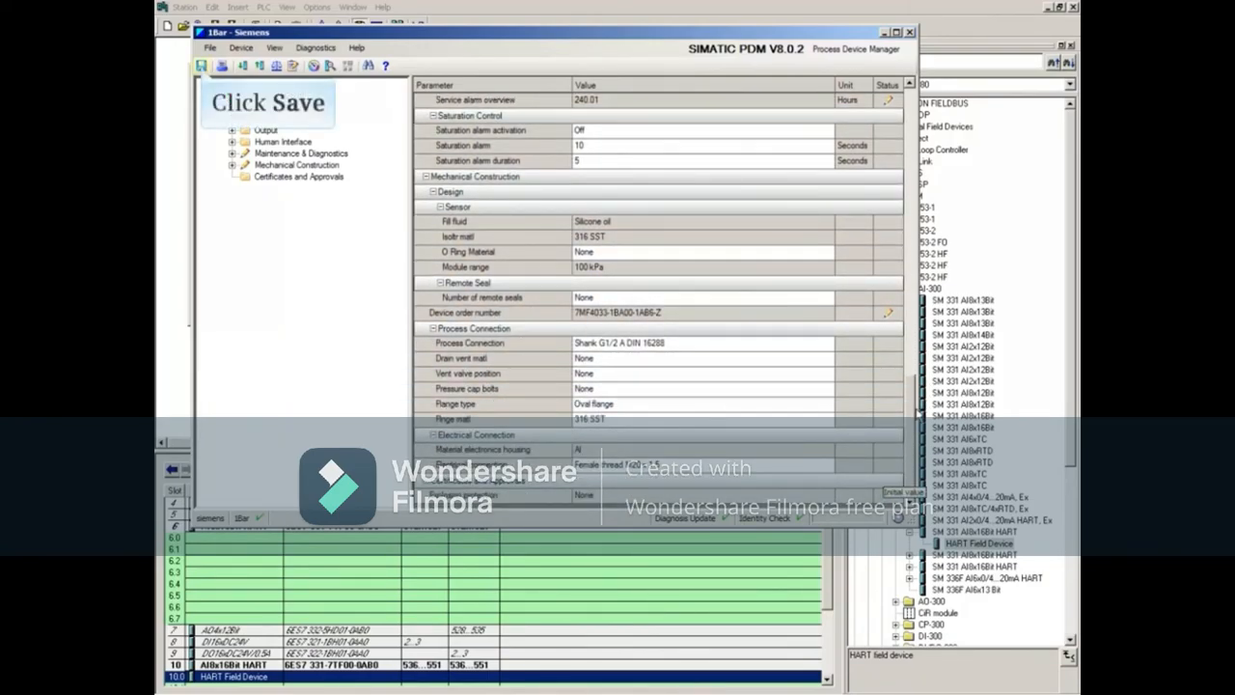
pyautogui.click(201, 65)
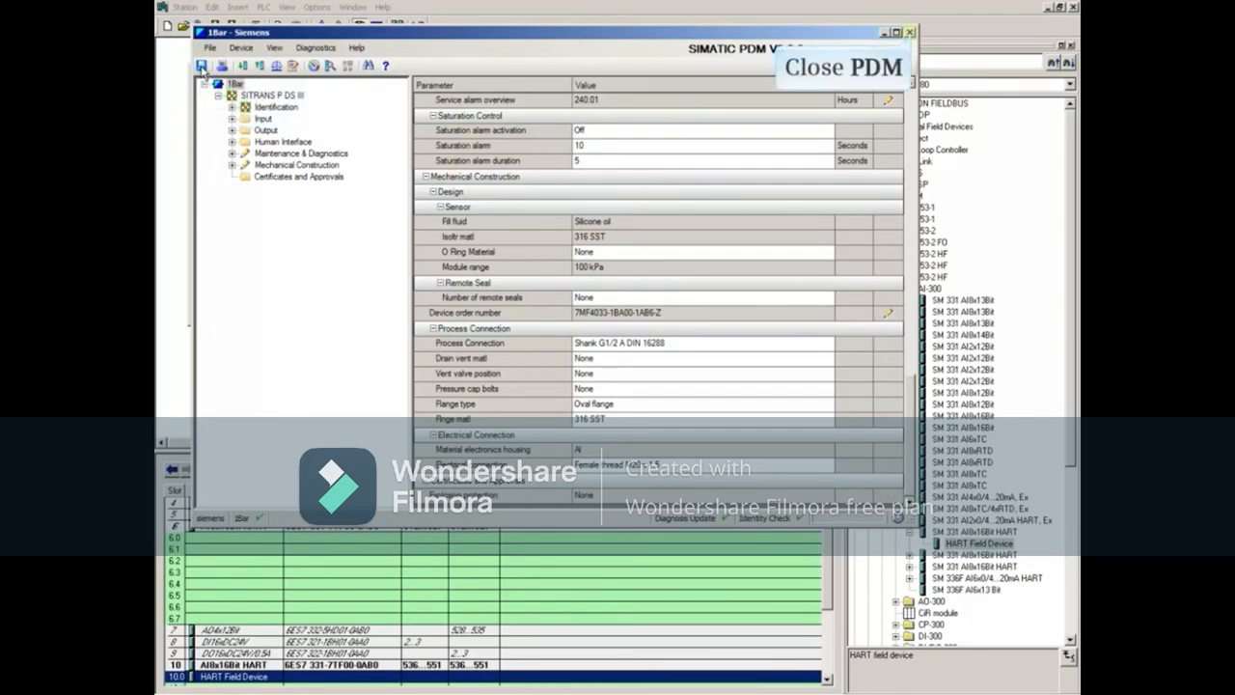
pyautogui.click(907, 32)
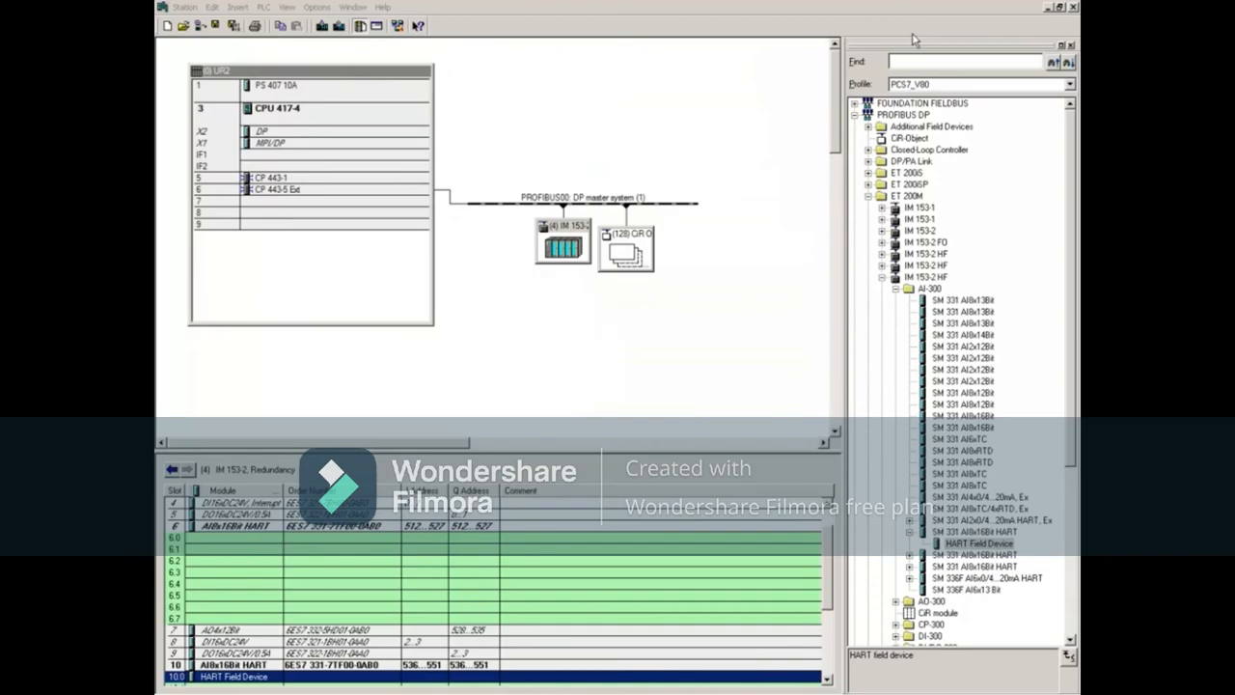